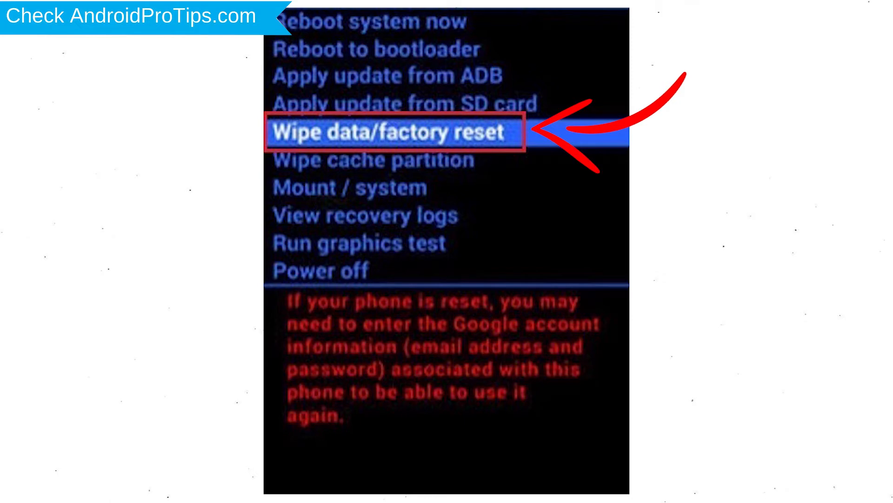
- Choose 'Wipe data/factory reset' in the Android recovery menu
click(390, 132)
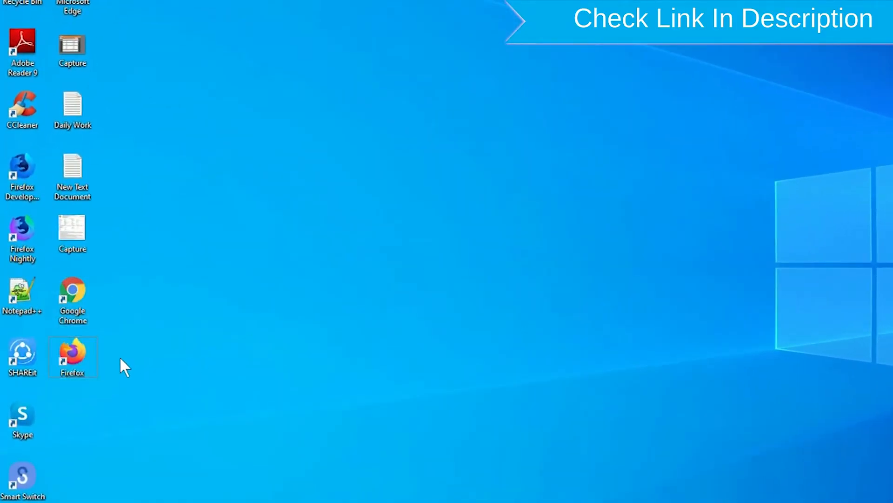
- Launch Chrome from its shortcut and reach the official 'Find My Device - Google' result
right_click(73, 356)
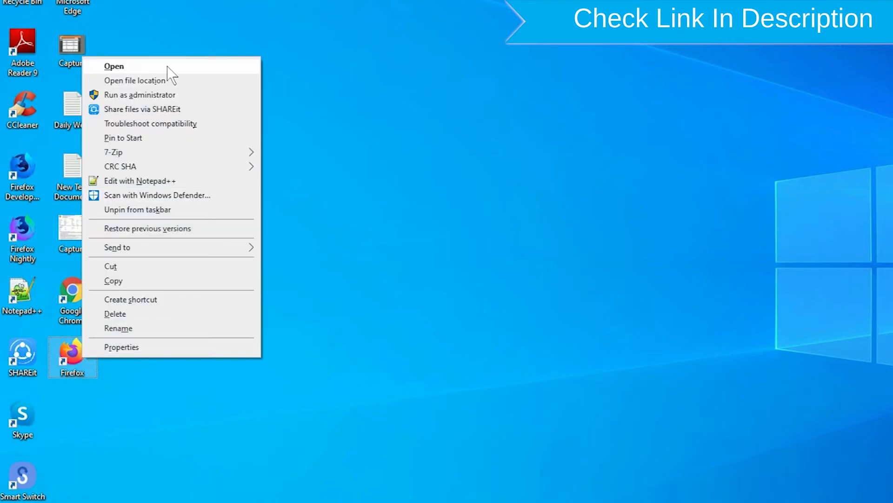
click(114, 66)
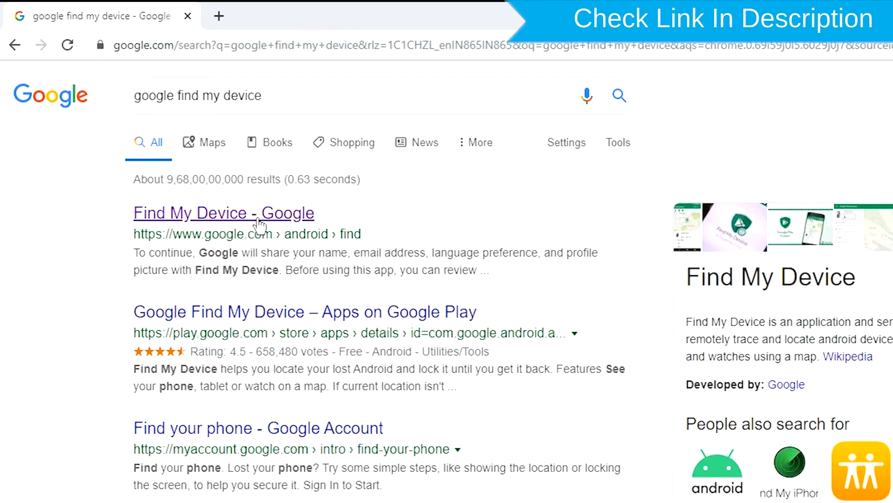
click(224, 212)
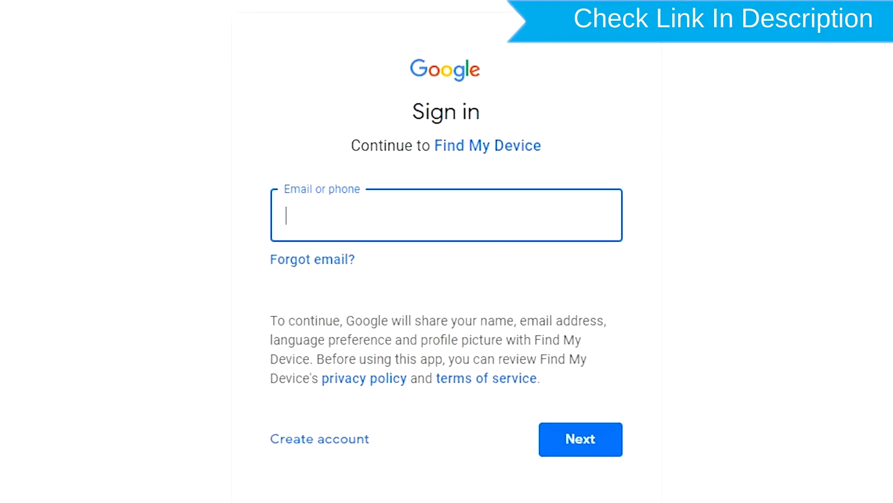
mouse_move(373, 224)
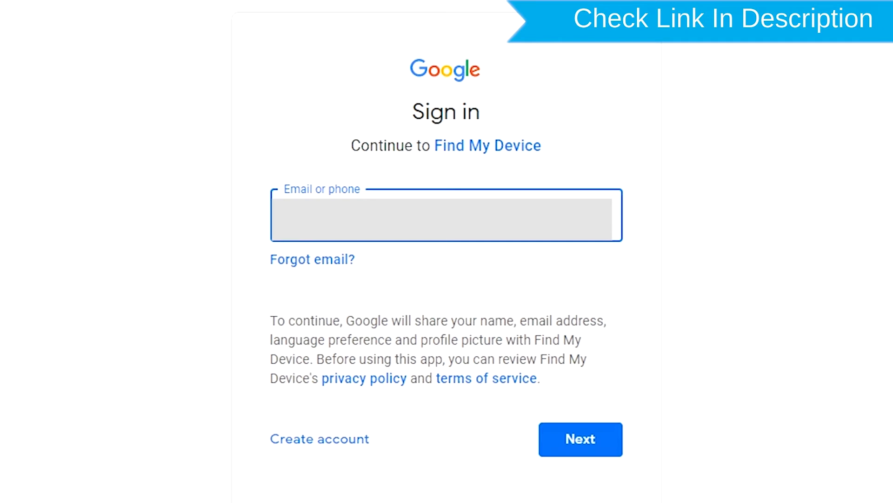
- Submit the phone's Google account email, then its password, to finish signing in
click(580, 439)
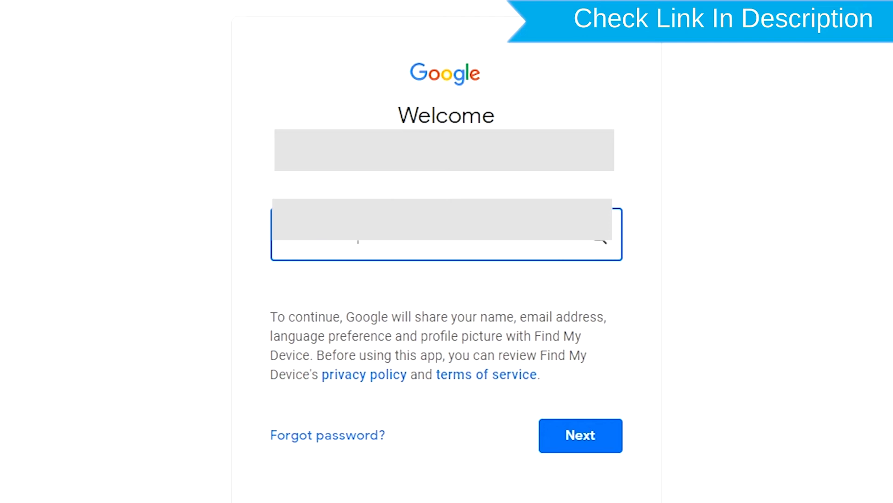
click(580, 435)
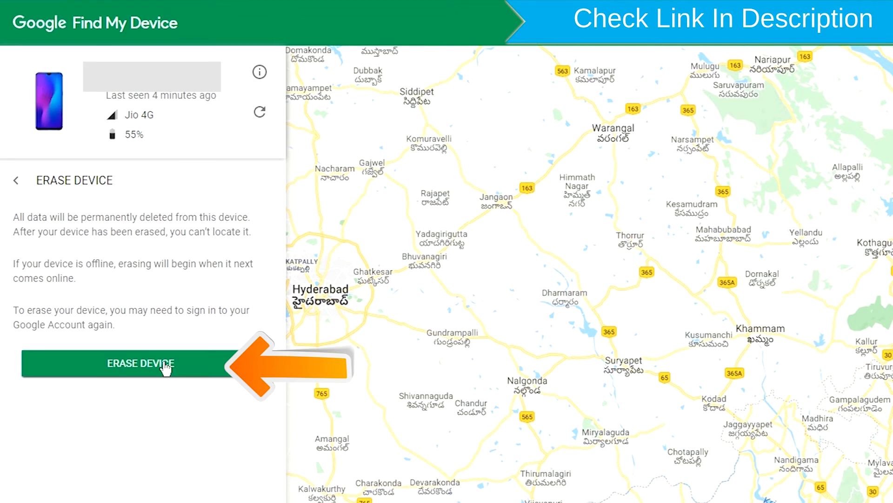
- Start the remote erase with ERASE DEVICE, prompting account re-verification
click(140, 363)
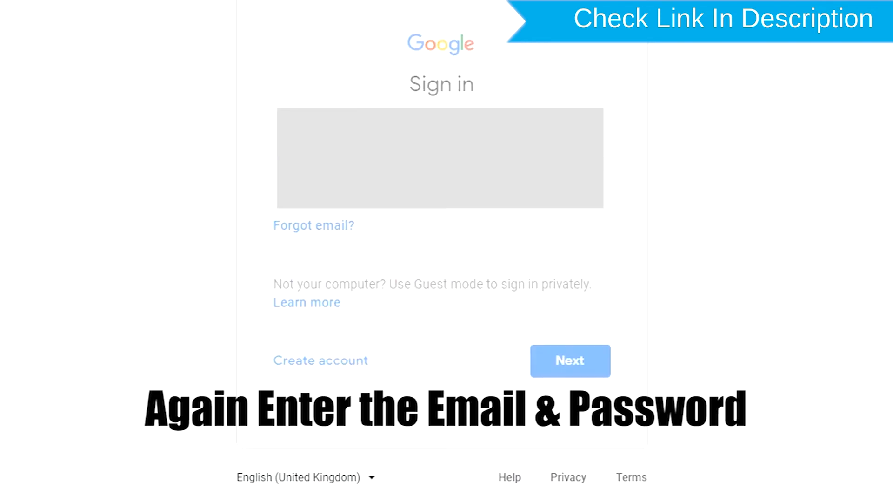
- Re-authenticate and confirm the permanent erase so the phone is reported as erased
click(569, 360)
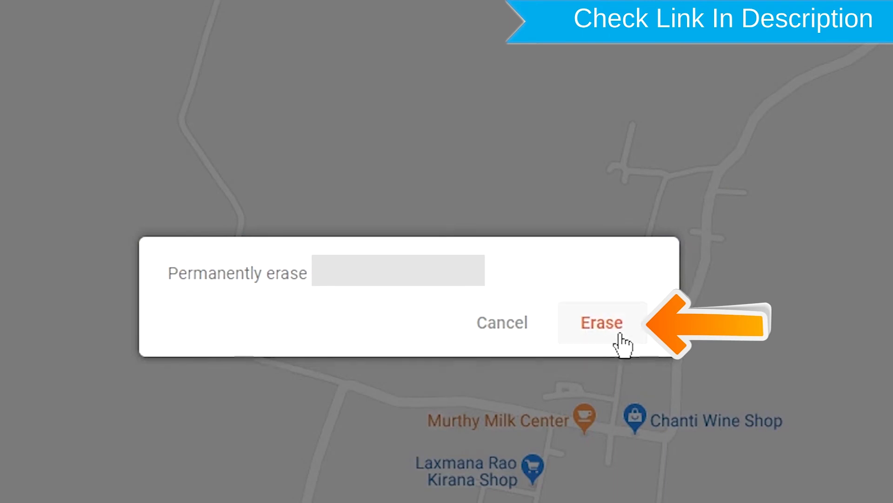
click(601, 322)
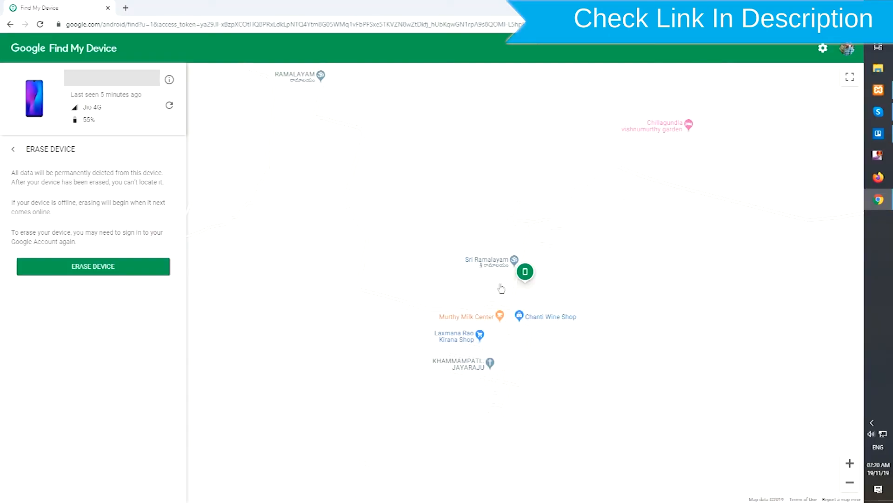
click(93, 266)
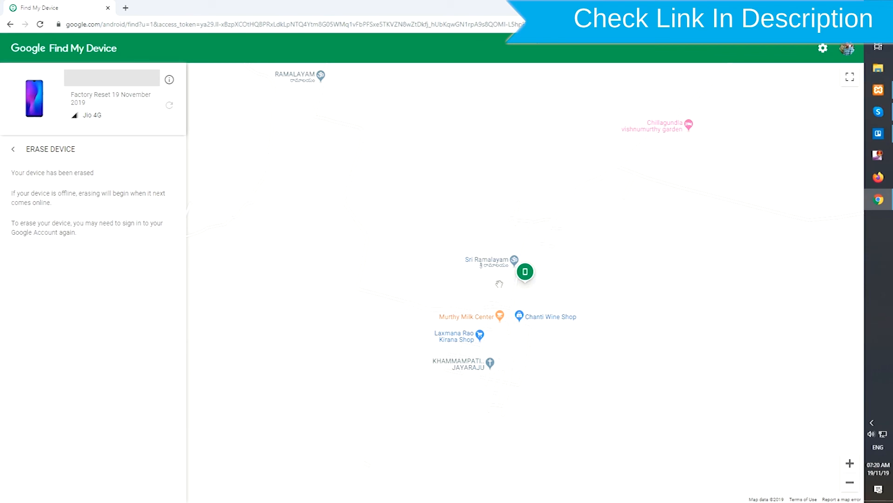